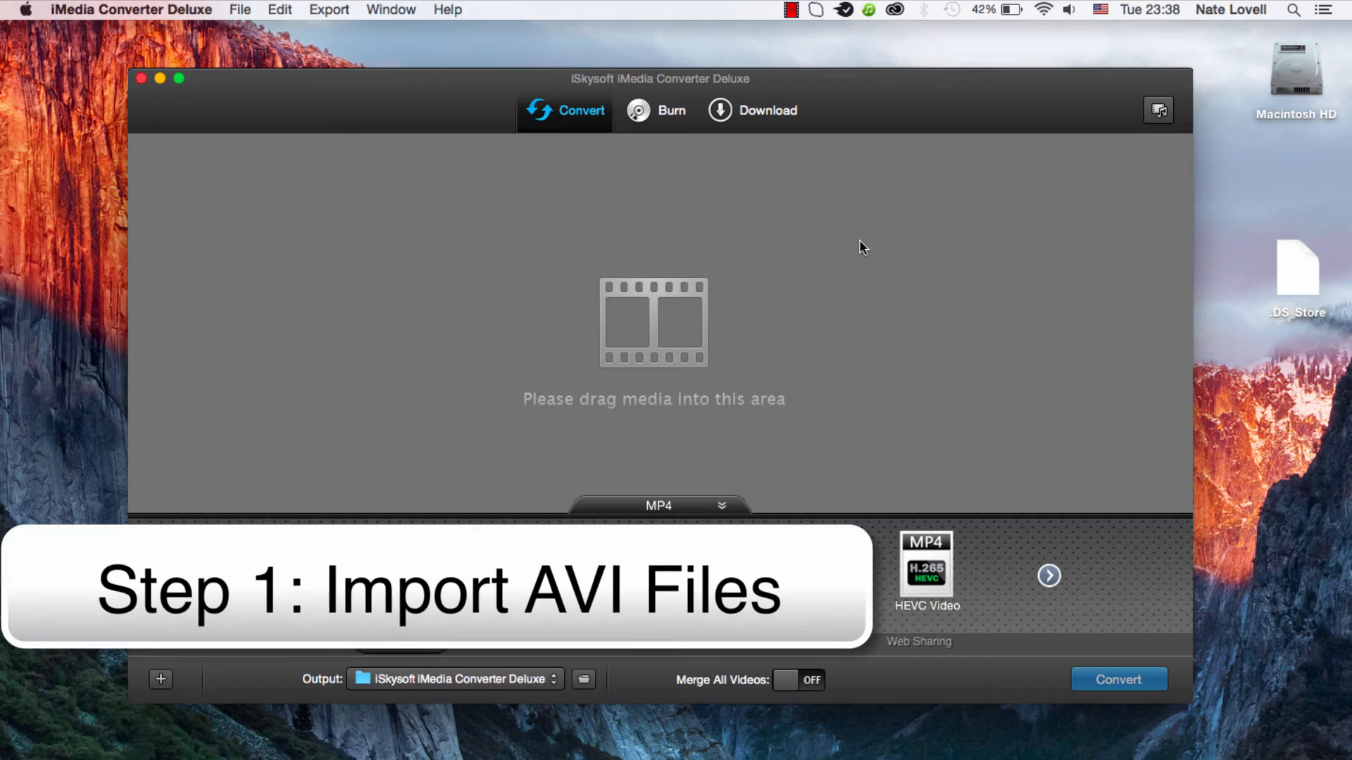
pyautogui.moveTo(643, 368)
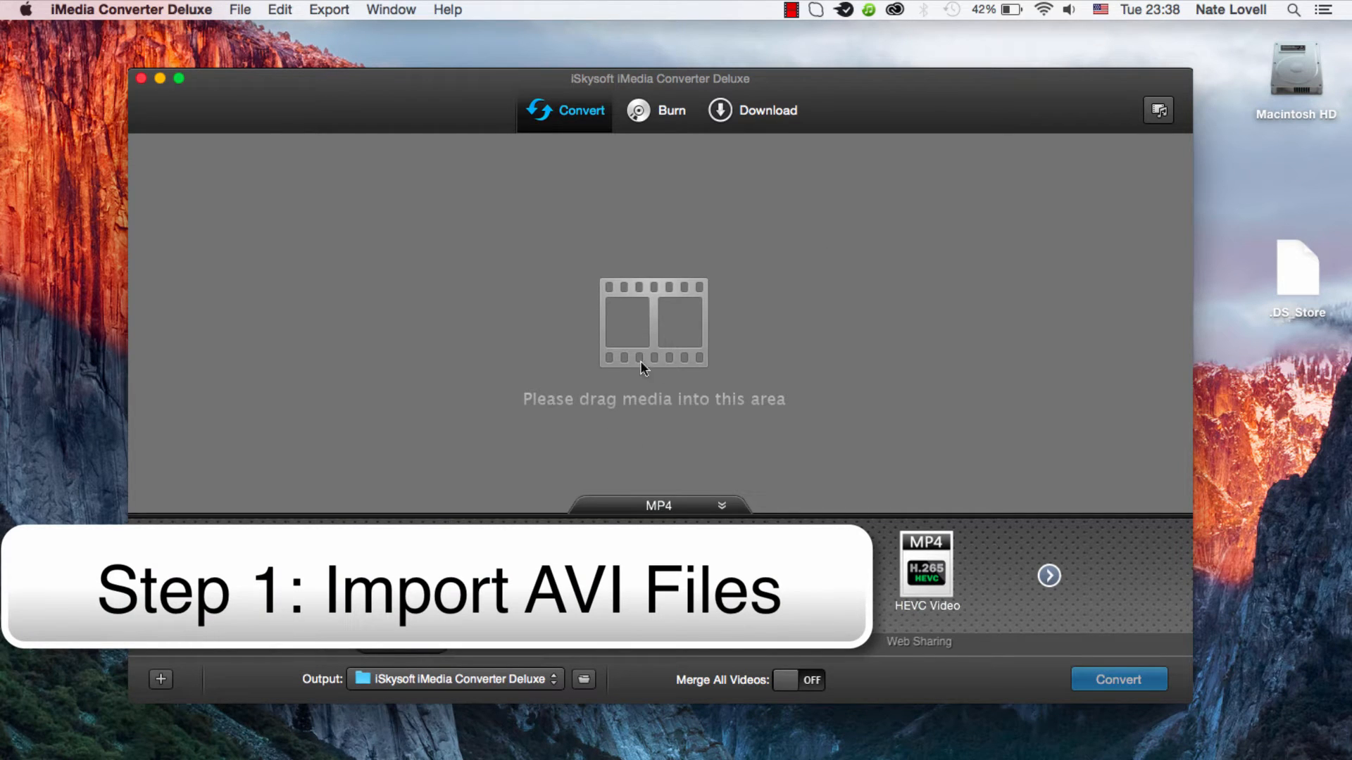
pyautogui.moveTo(255, 16)
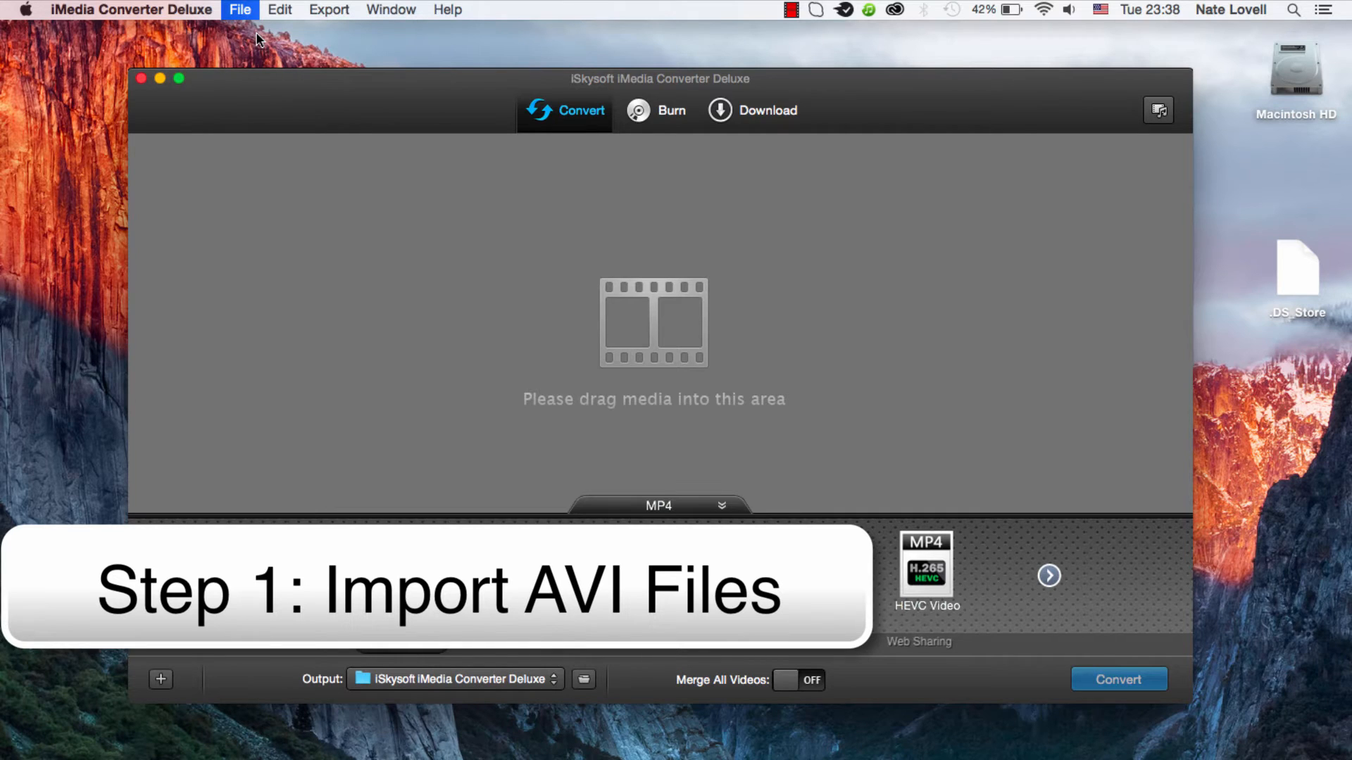
# Step: Import AVI Example.avi from the Converter File Types folder into the conversion list
pyautogui.click(240, 10)
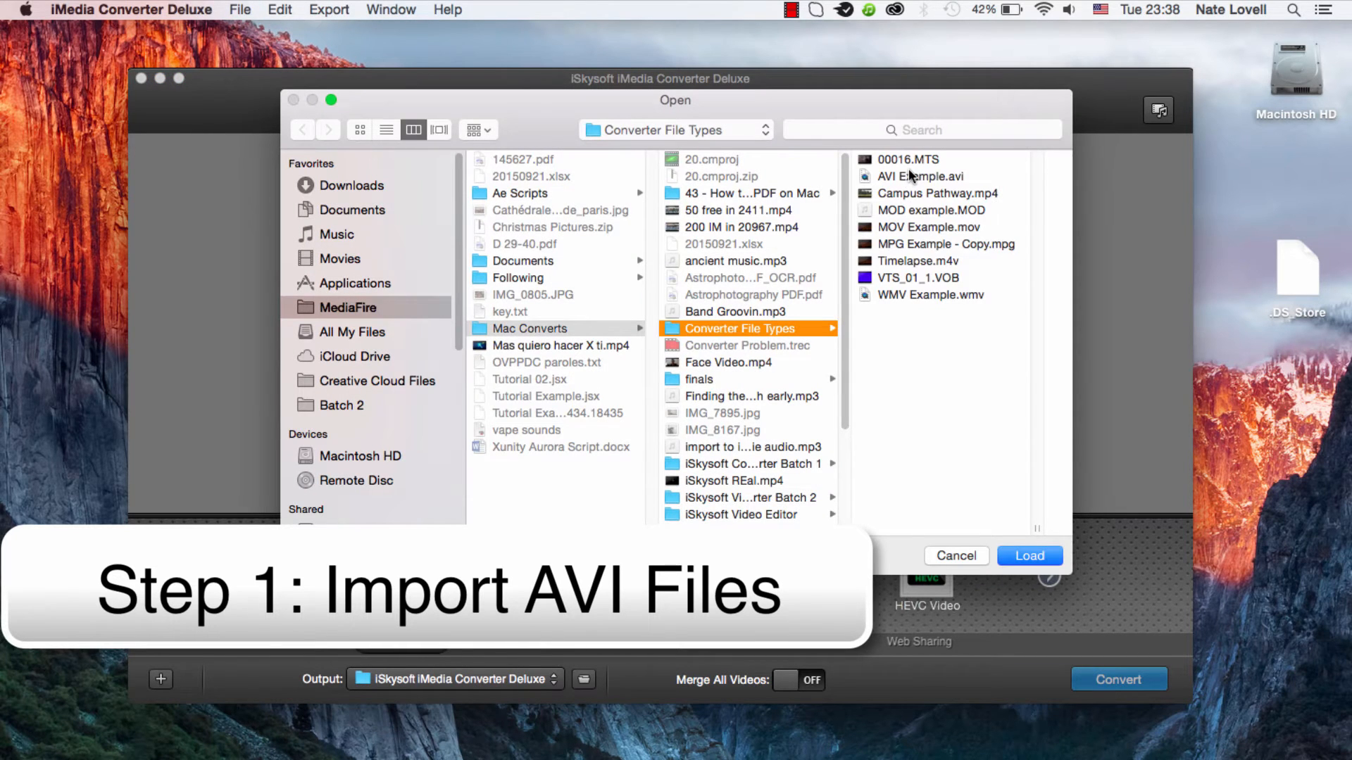
pyautogui.click(1028, 555)
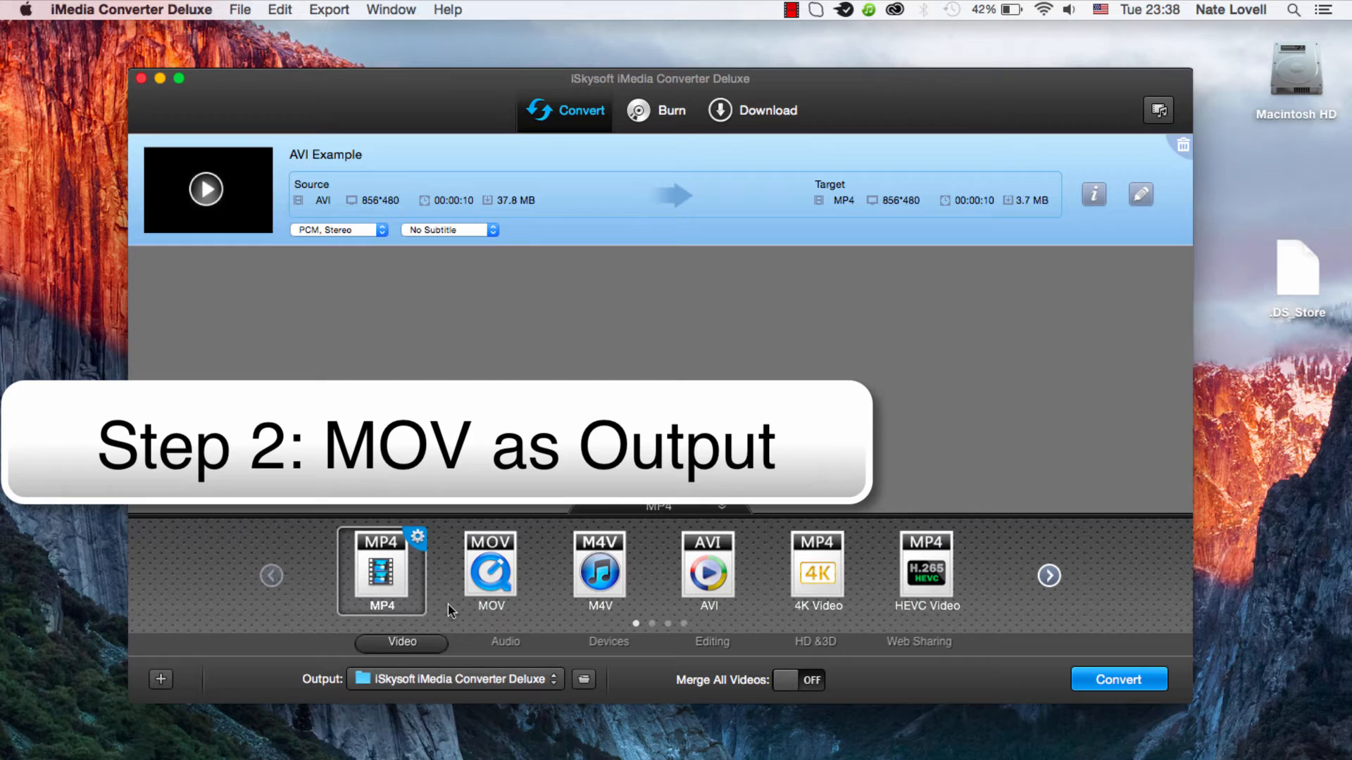
# Step: Set AVI Example's target format to MOV, keeping the default iSkysoft output folder
pyautogui.click(490, 569)
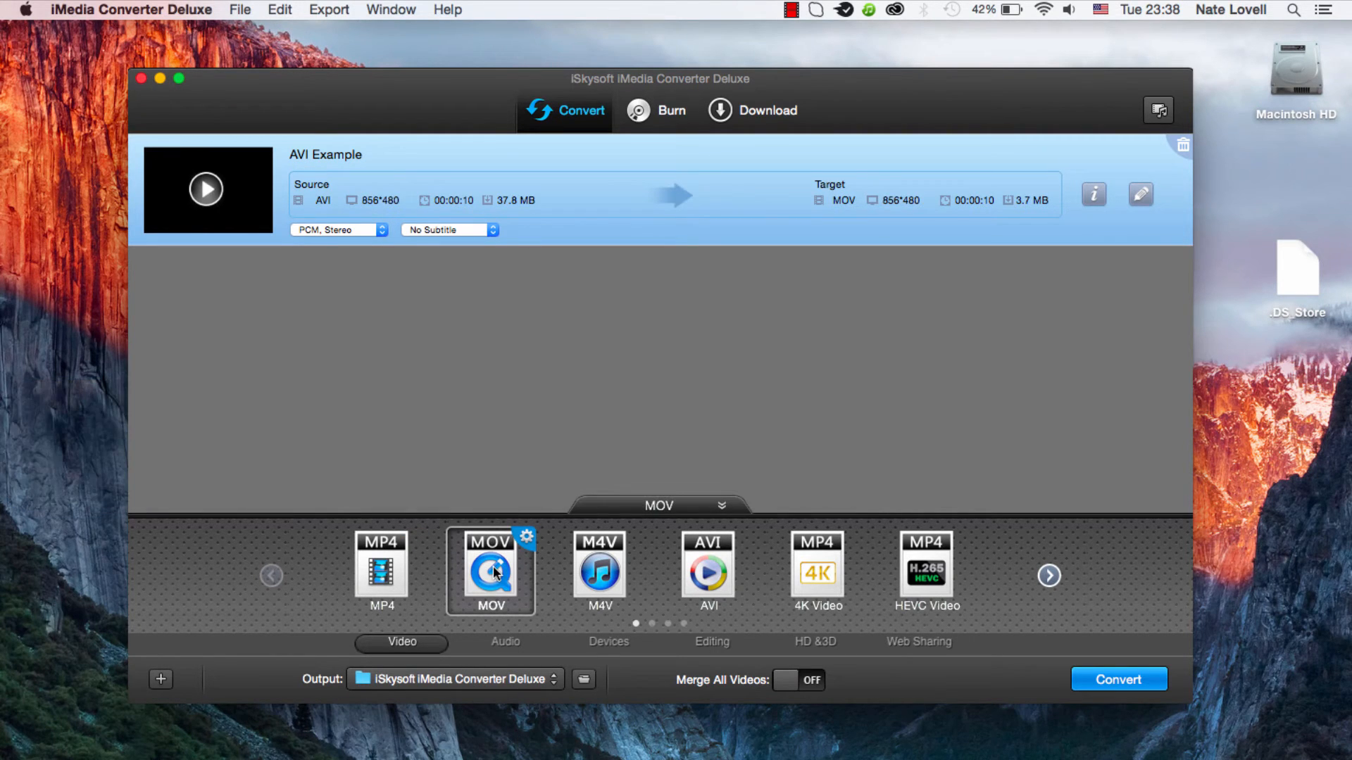
pyautogui.moveTo(482, 668)
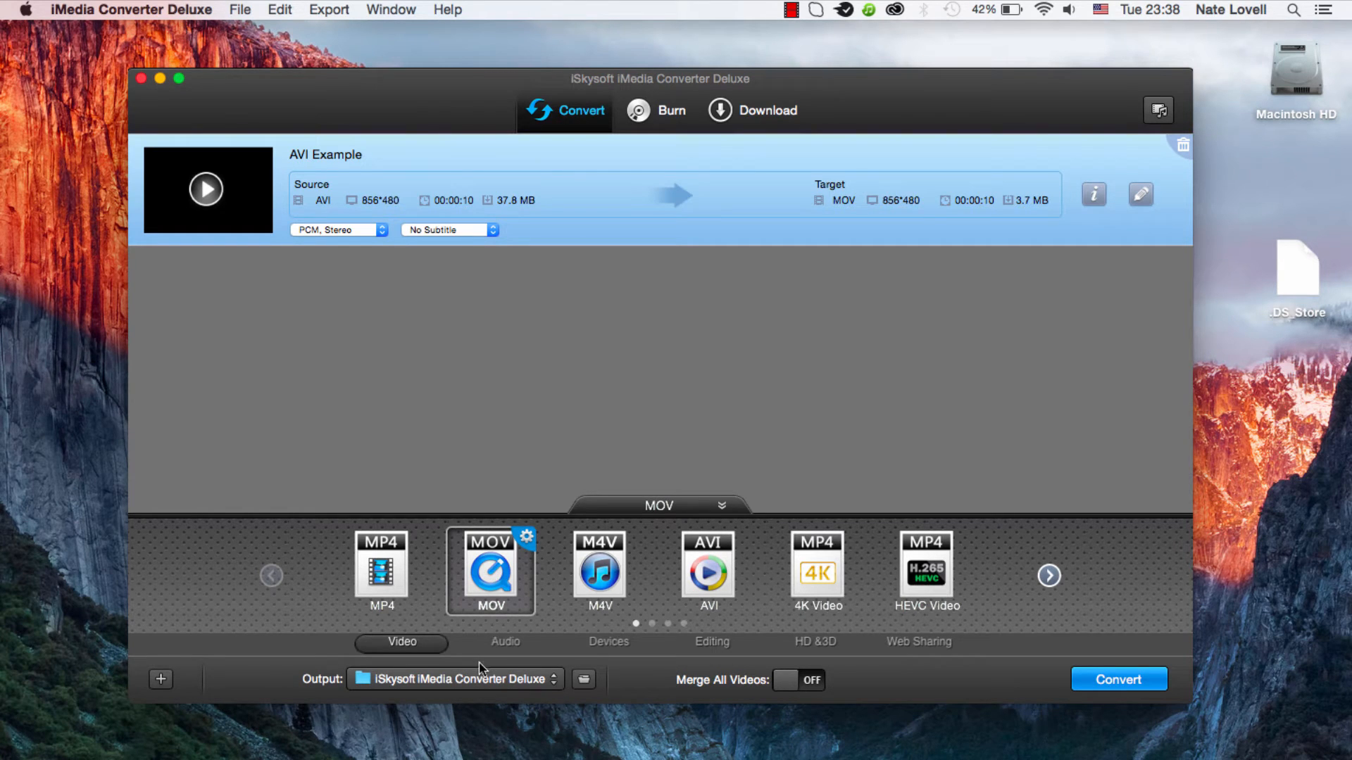
pyautogui.click(451, 678)
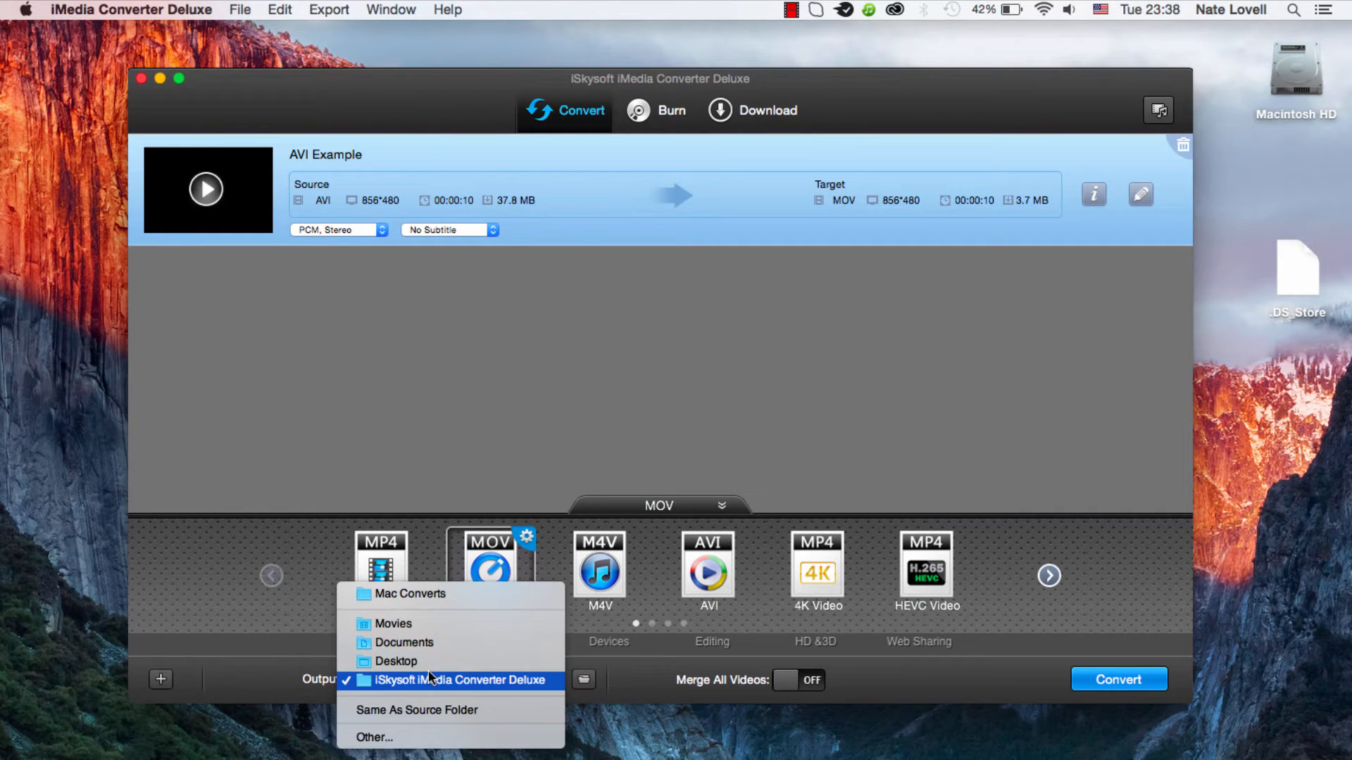
pyautogui.click(450, 680)
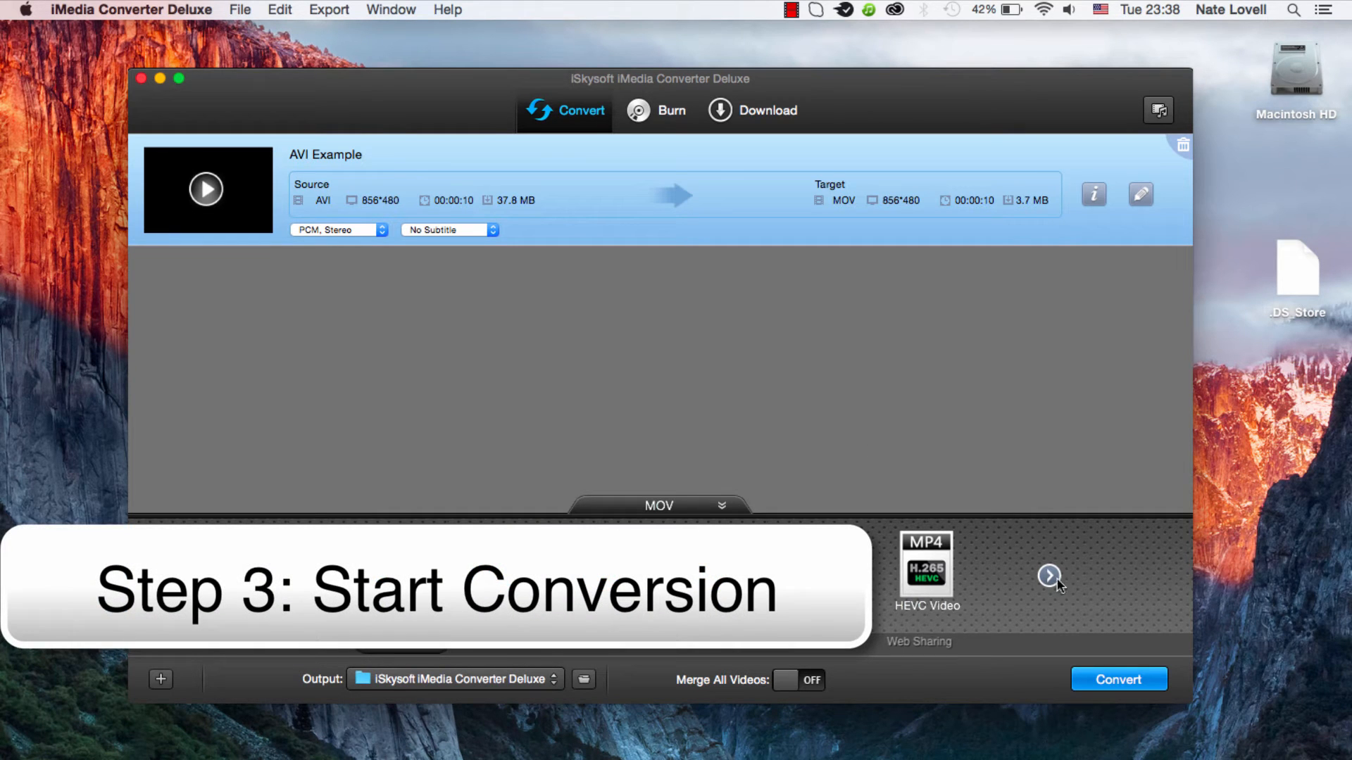
# Step: Convert AVI Example to MOV and dismiss the Congratulations completion message
pyautogui.click(1117, 679)
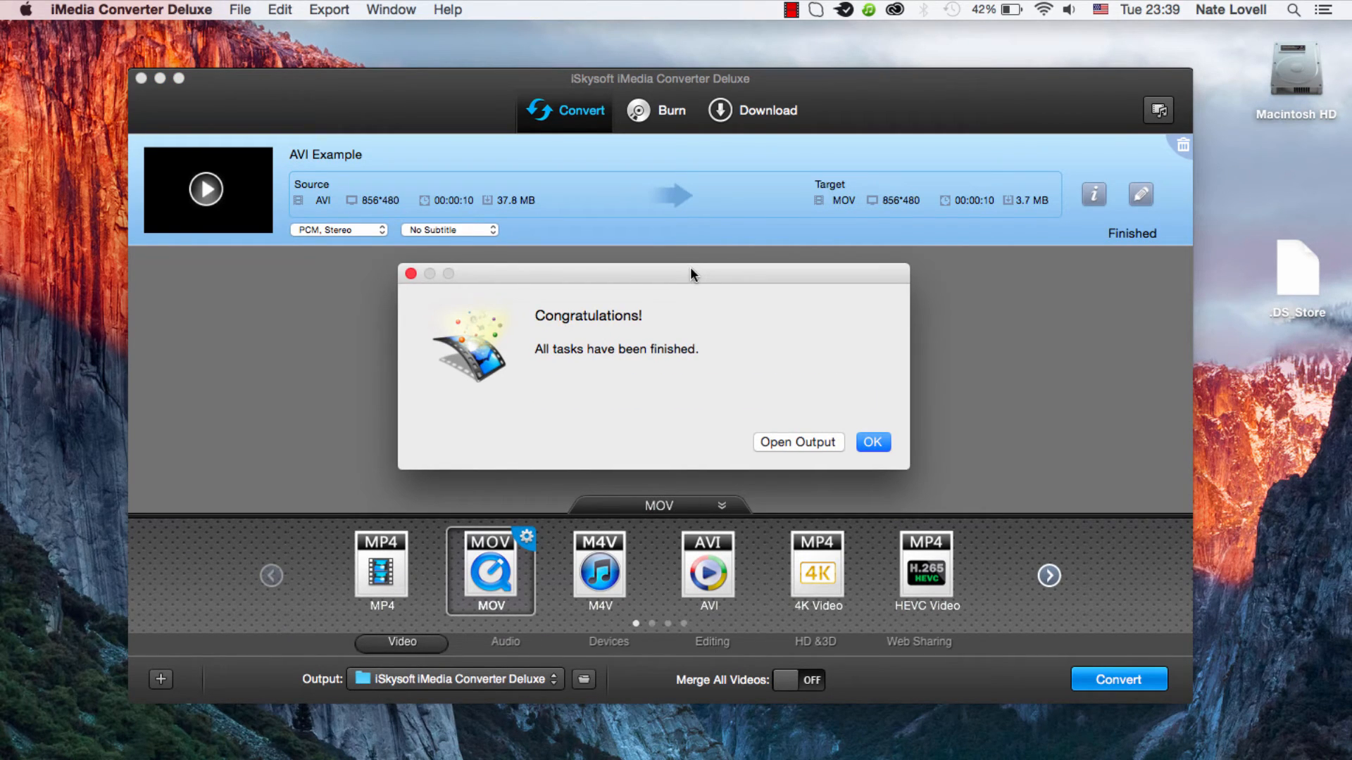
pyautogui.click(872, 442)
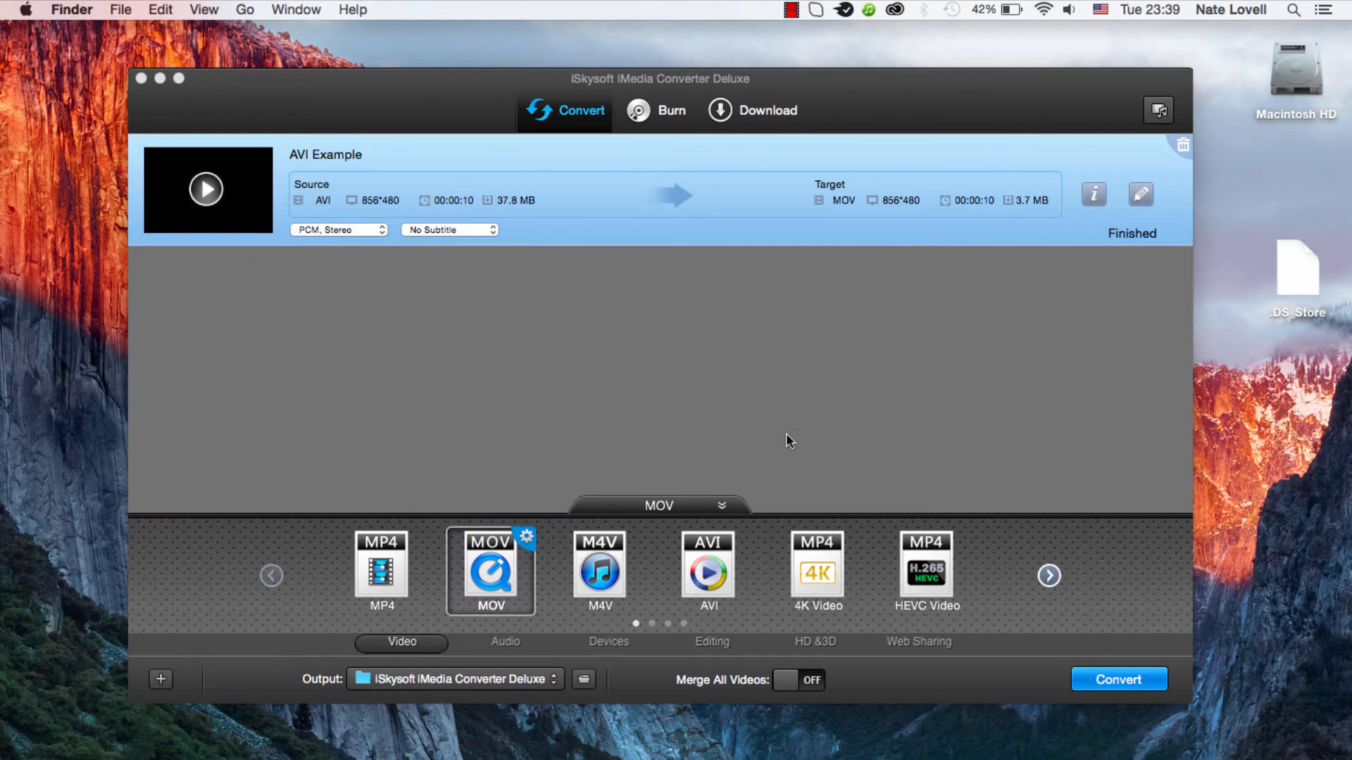